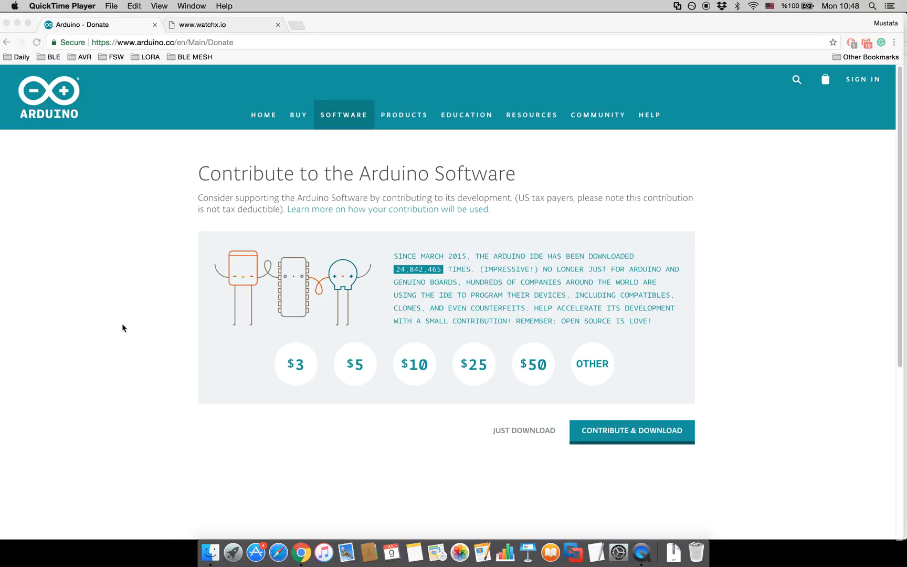
mouse_move(251, 246)
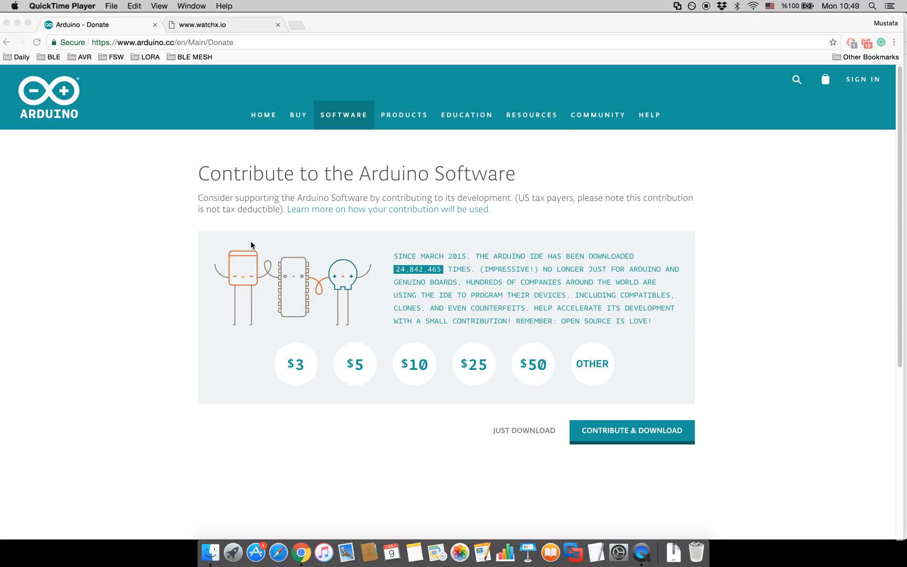
mouse_move(455, 260)
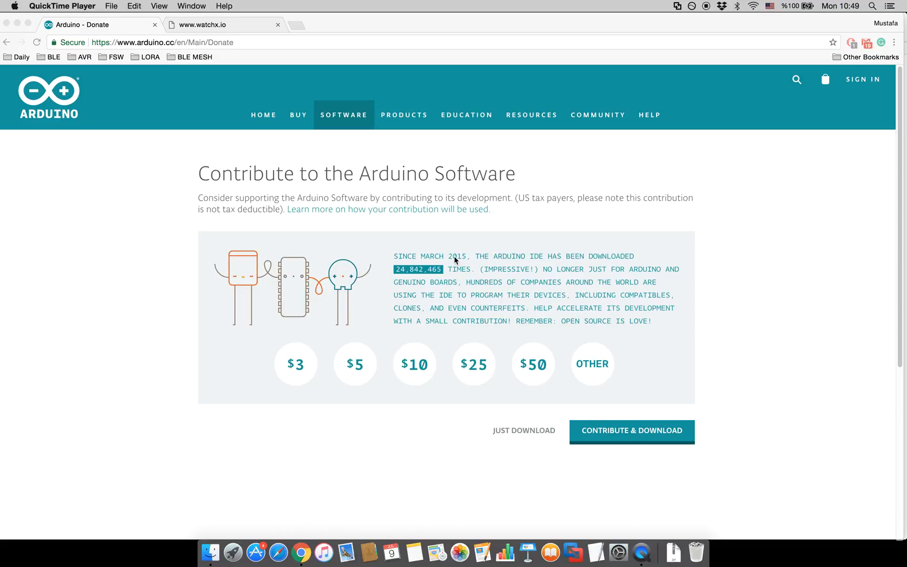
mouse_move(618, 435)
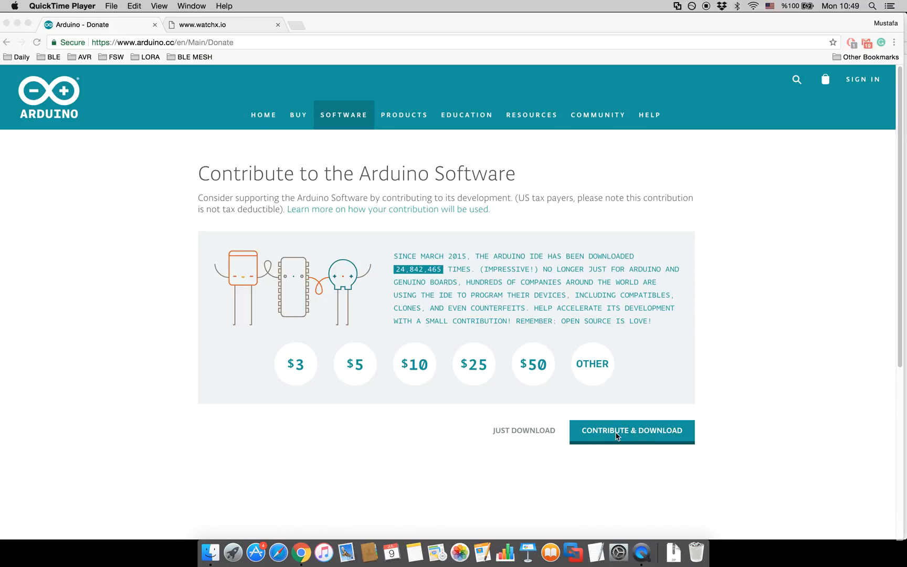
mouse_move(123, 105)
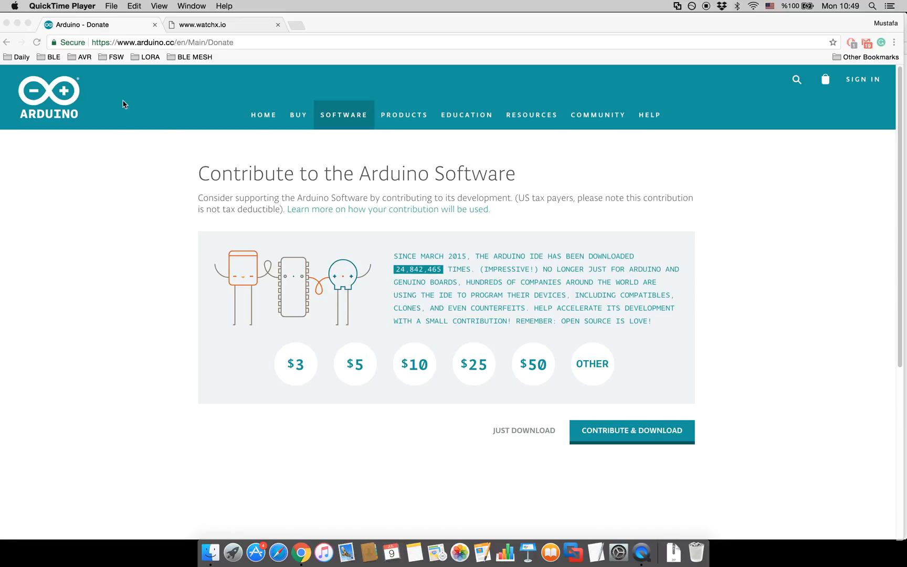
mouse_move(210, 553)
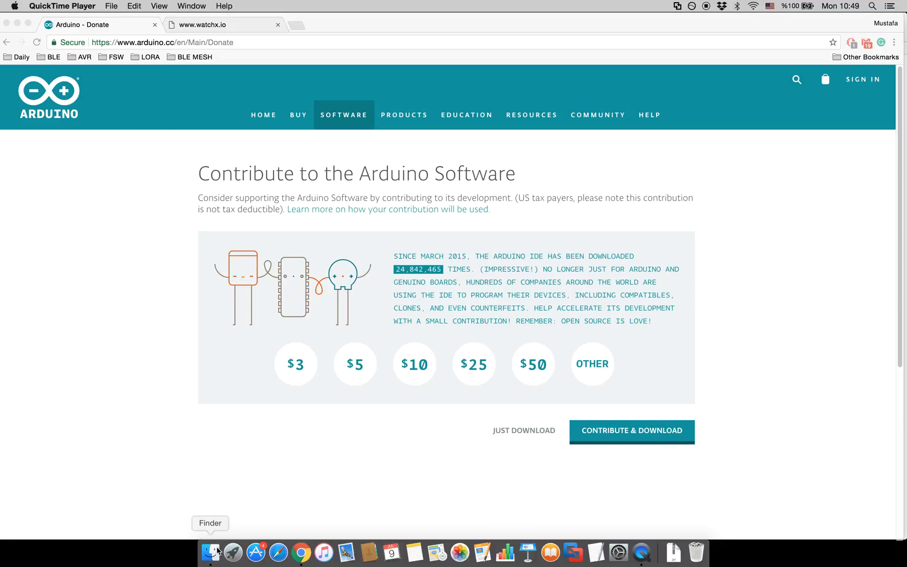
- Extract arduino-1.8.5-macosx.zip in Downloads and move the Arduino app out of the folder
click(209, 552)
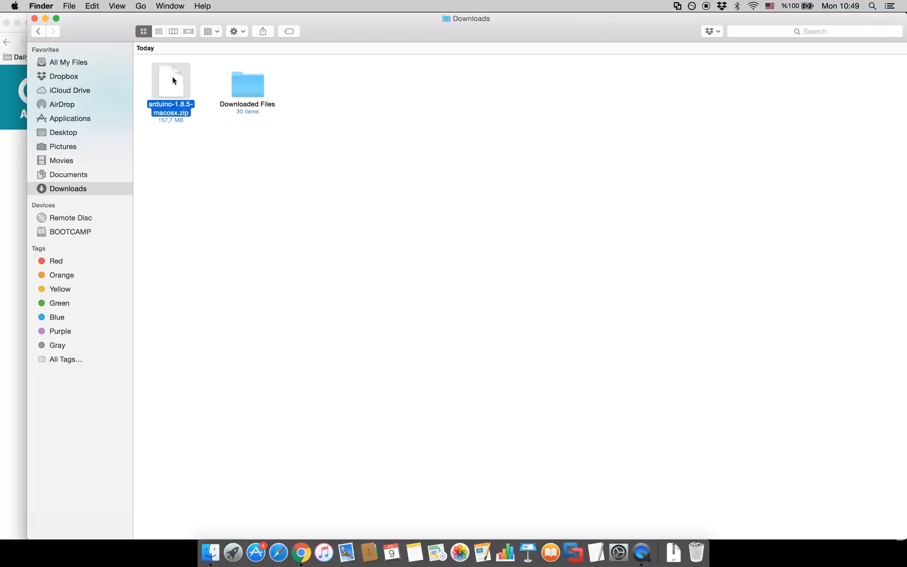
double_click(171, 80)
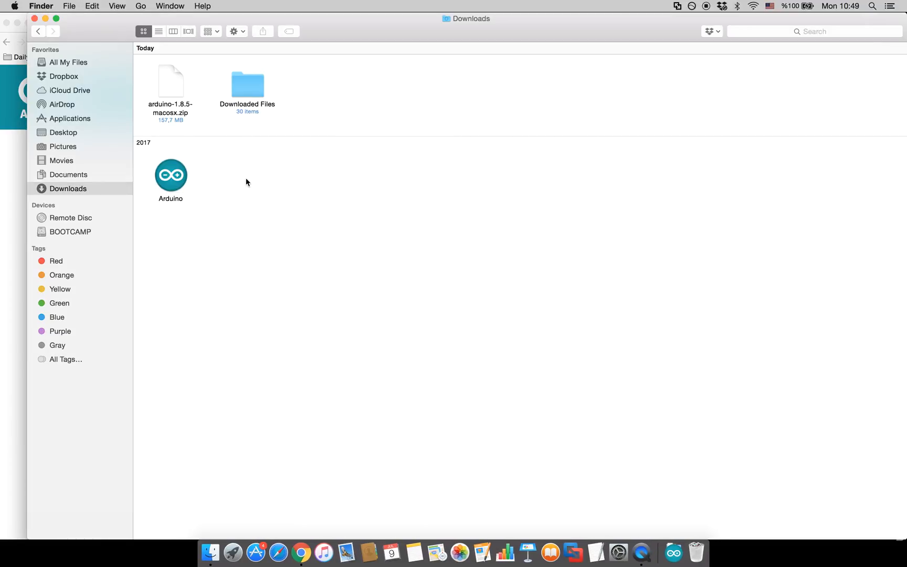
mouse_move(172, 174)
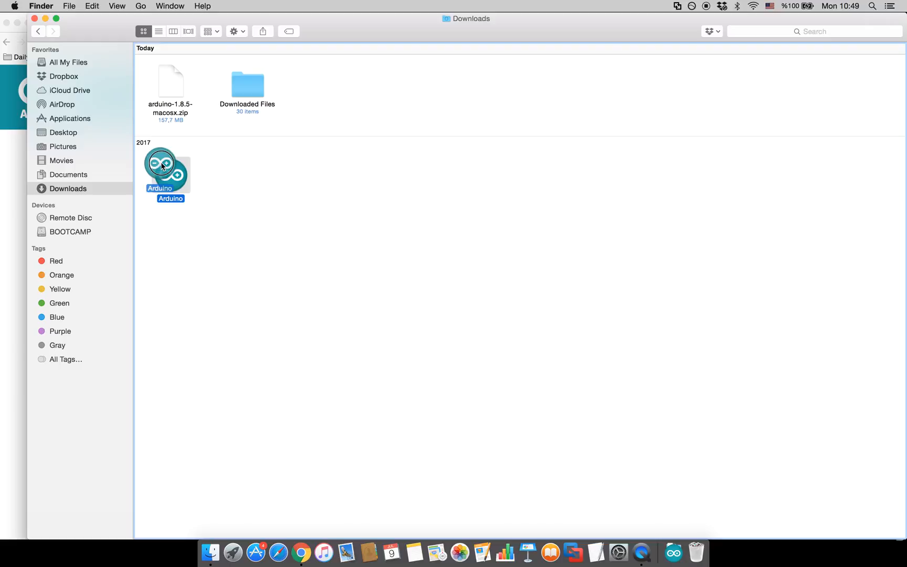
drag(166, 165, 139, 154)
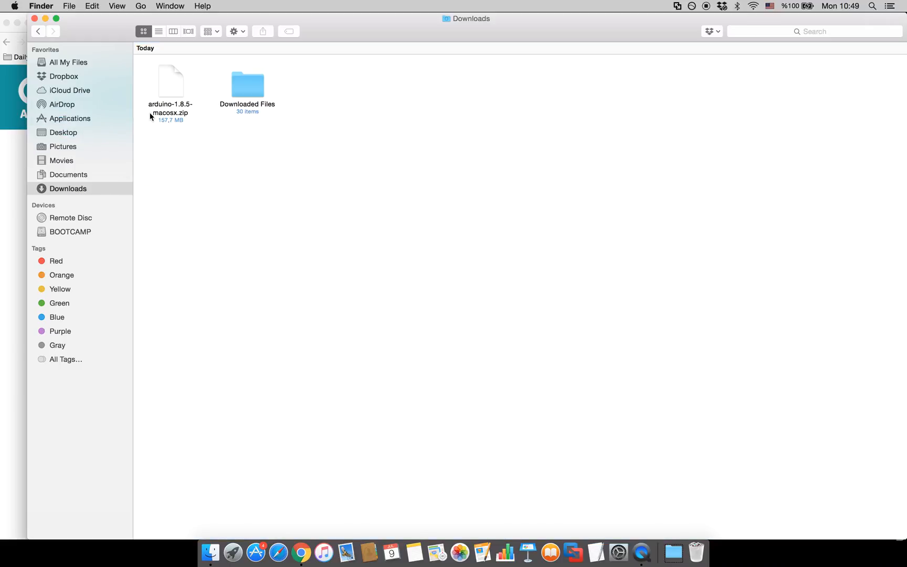
mouse_move(300, 554)
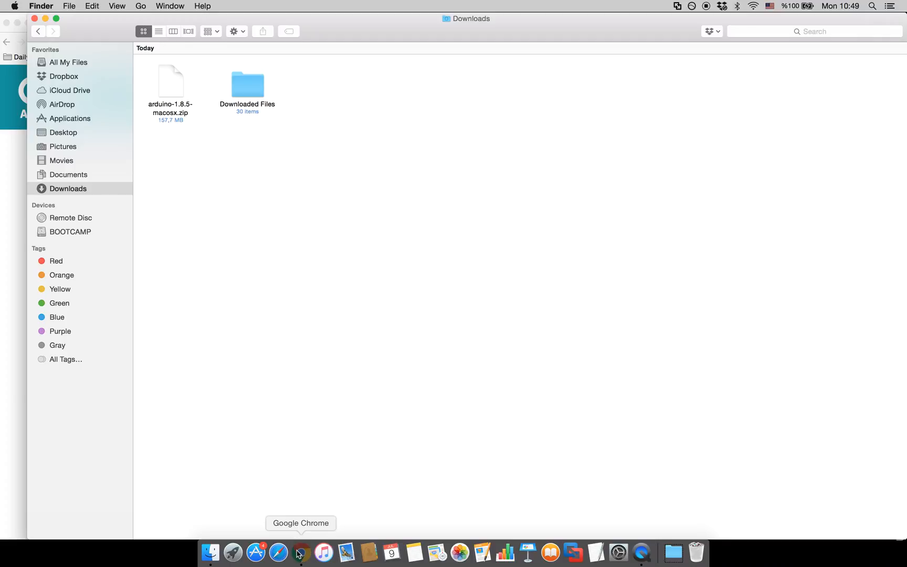
- Switch to Chrome and go to the Downloads page on watchx.io to get the Arduino Libraries zip
click(301, 552)
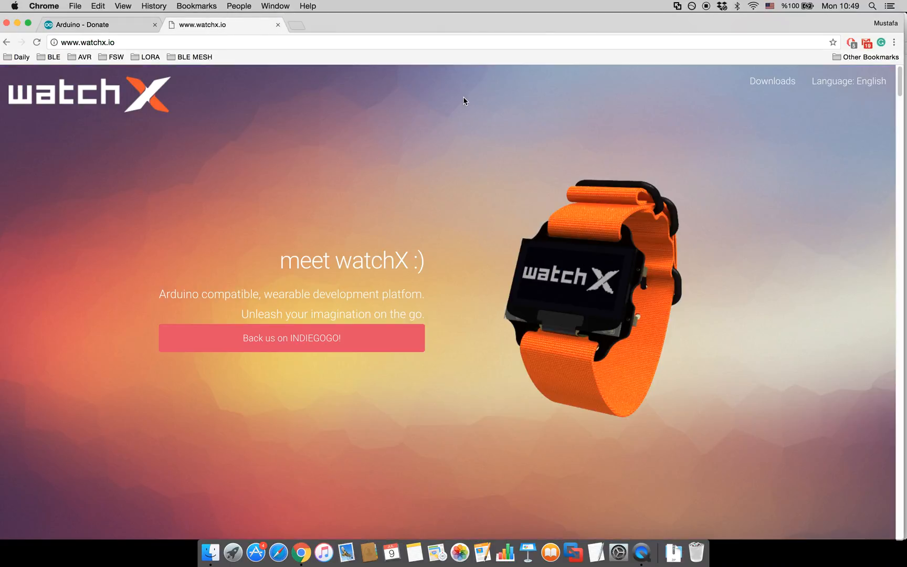
click(772, 81)
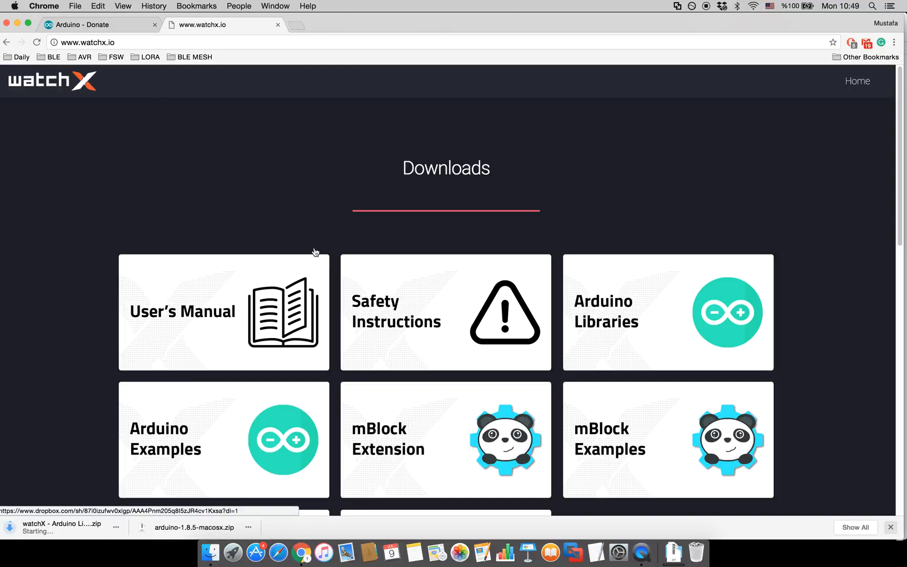
mouse_move(84, 447)
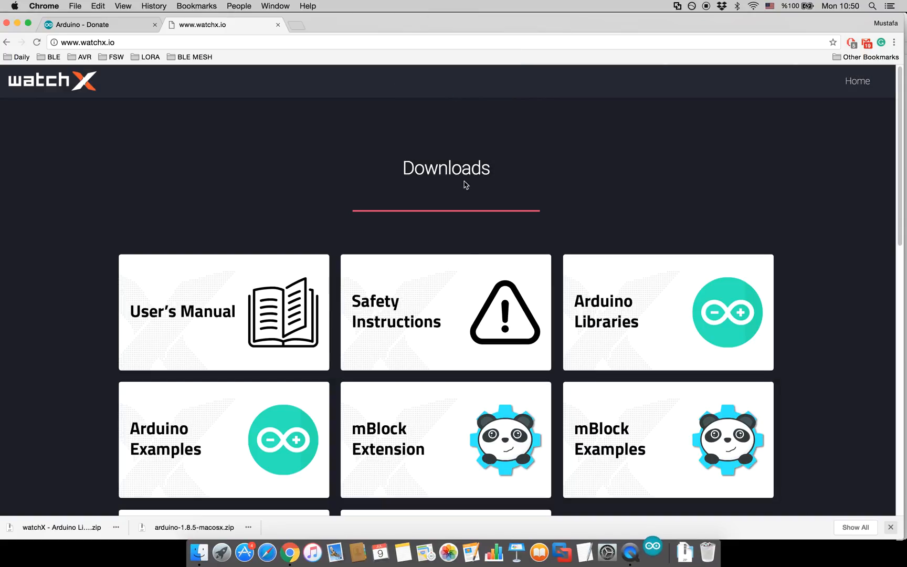
mouse_move(468, 272)
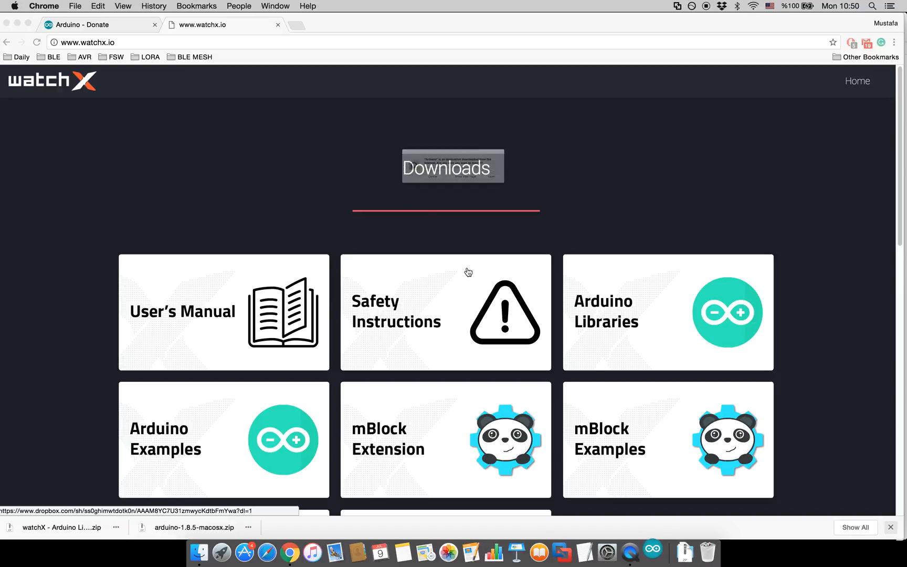
mouse_move(553, 198)
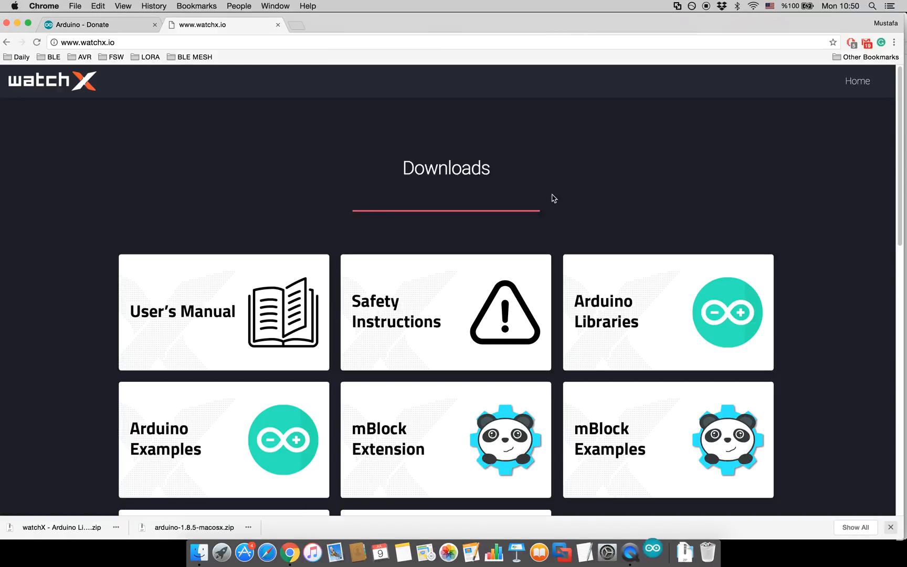
mouse_move(420, 237)
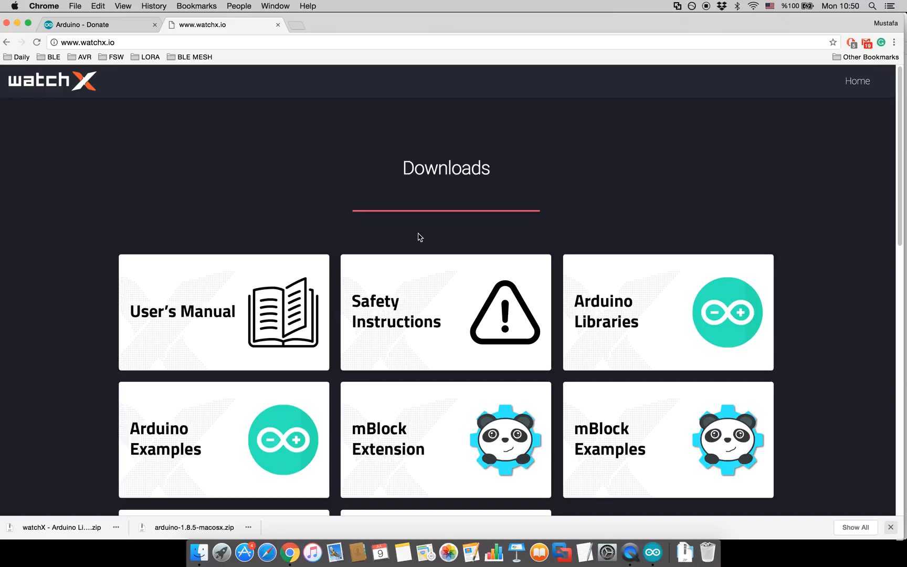
mouse_move(640, 520)
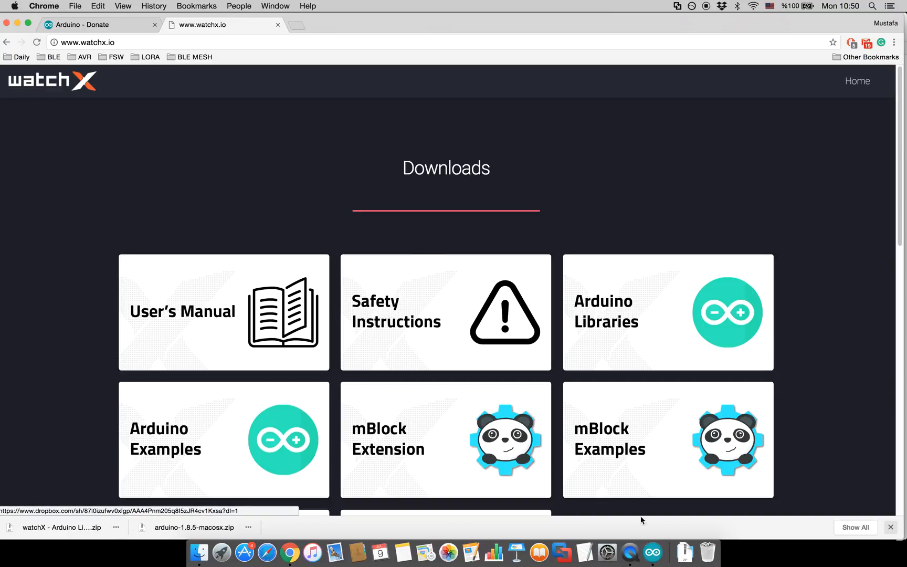
mouse_move(654, 551)
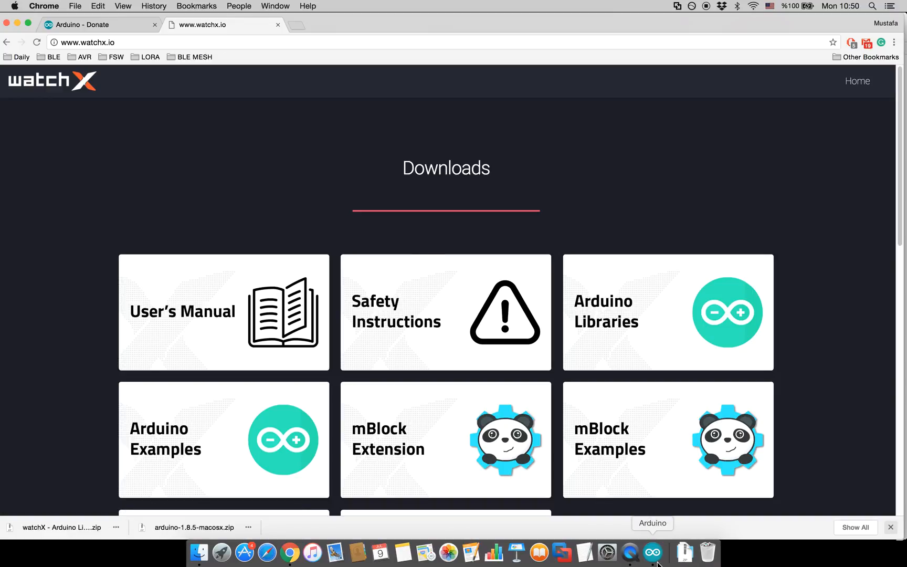
- Launch Arduino IDE and acknowledge the 'Sketchbook folder disappeared' warning with OK
click(653, 552)
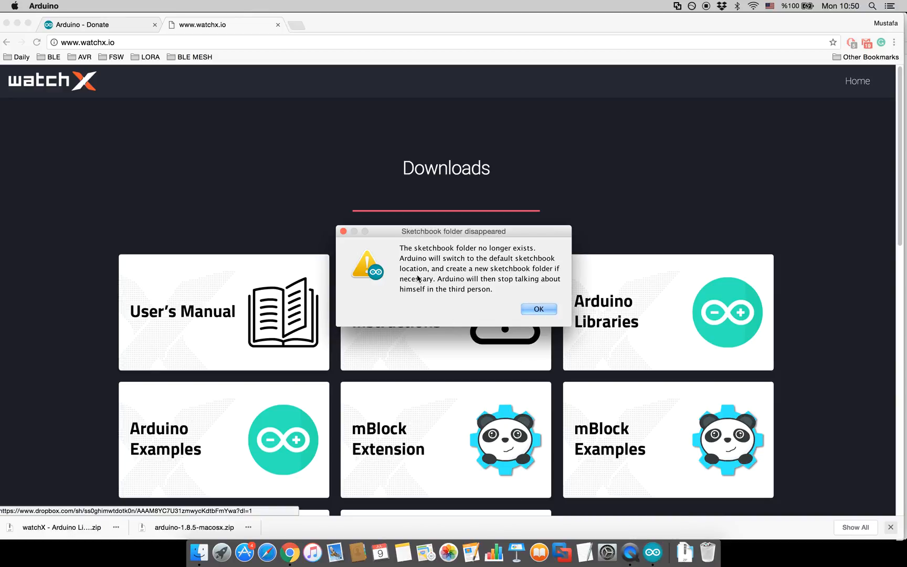
mouse_move(512, 265)
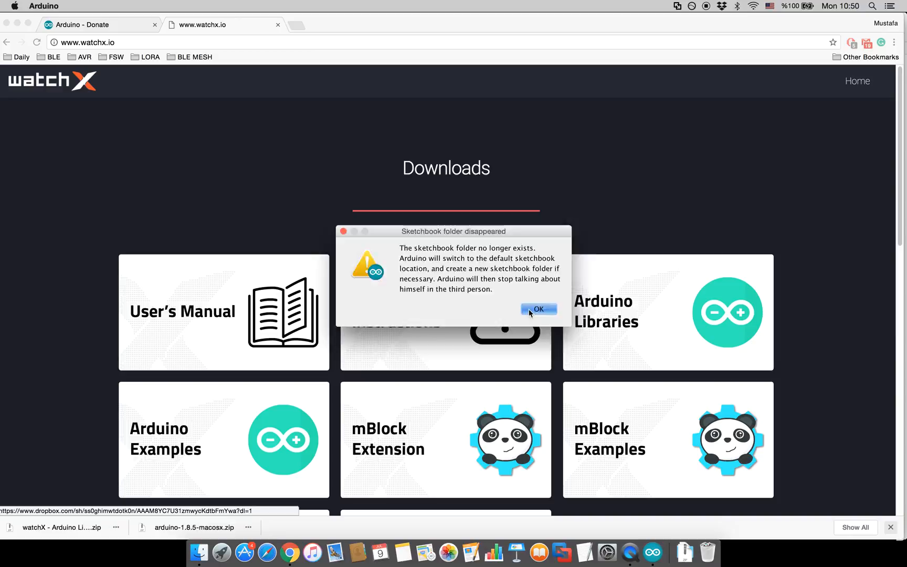
click(537, 309)
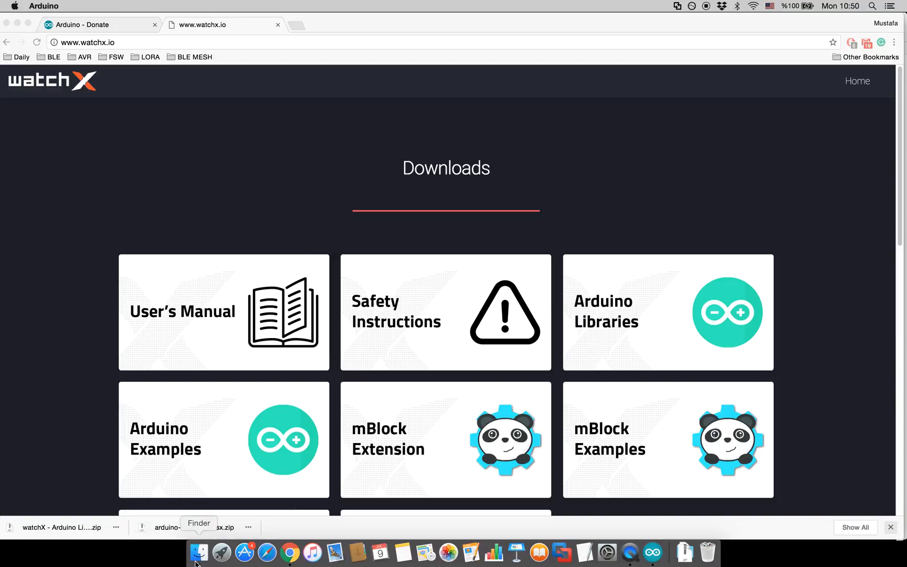
- Copy the watchX - Arduino Libraries folders into Documents > Arduino > libraries
click(200, 553)
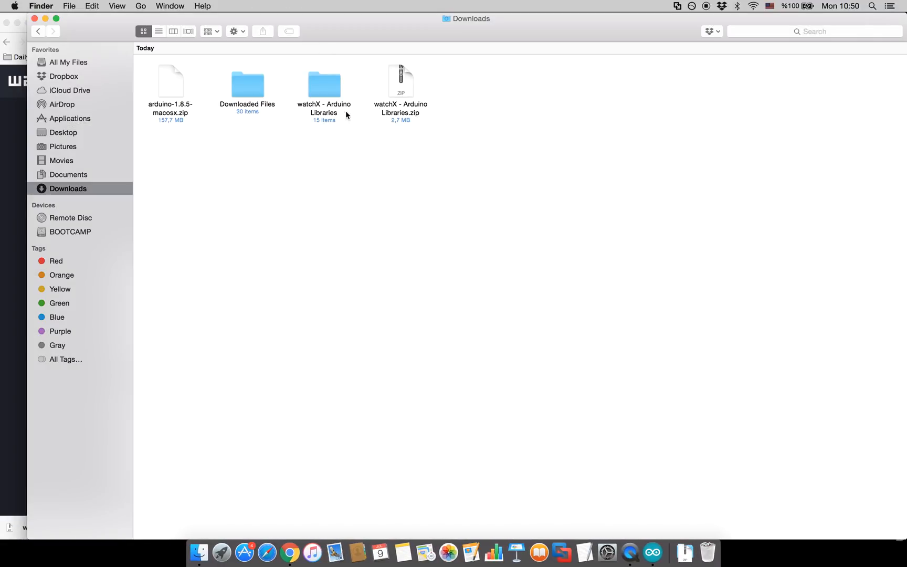
double_click(325, 85)
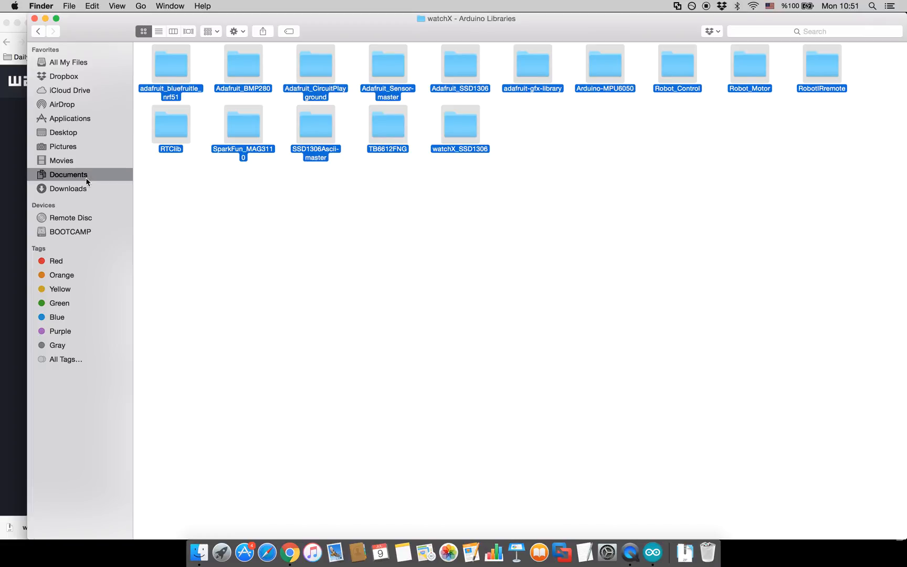
click(68, 174)
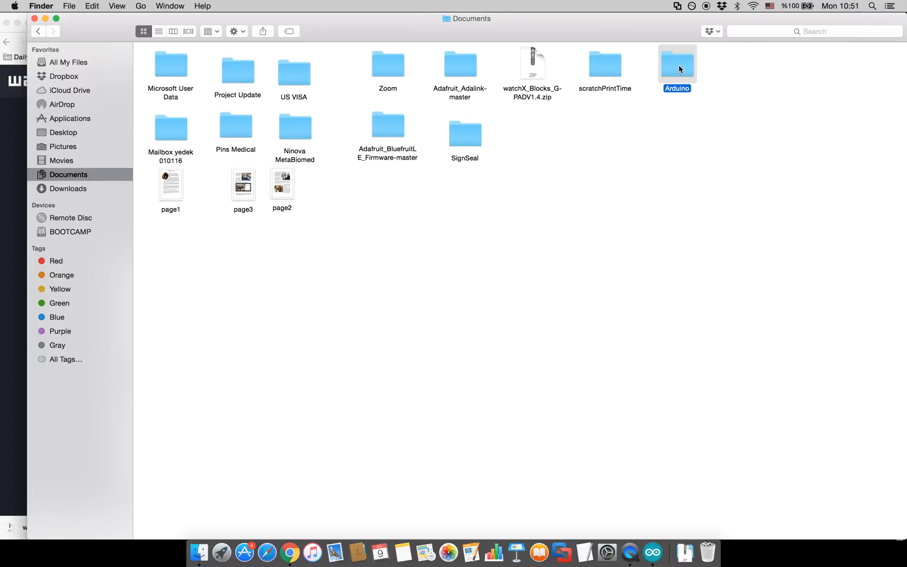
double_click(678, 63)
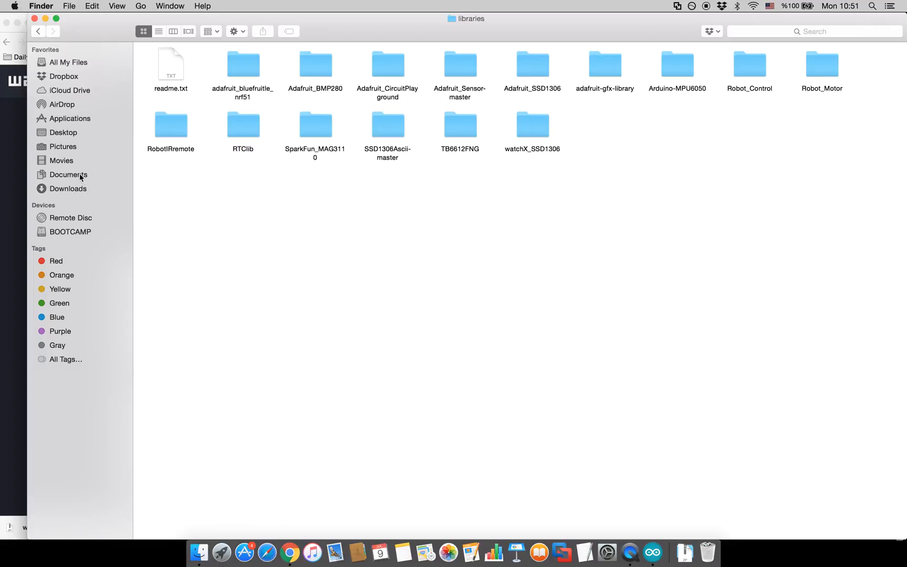
click(68, 188)
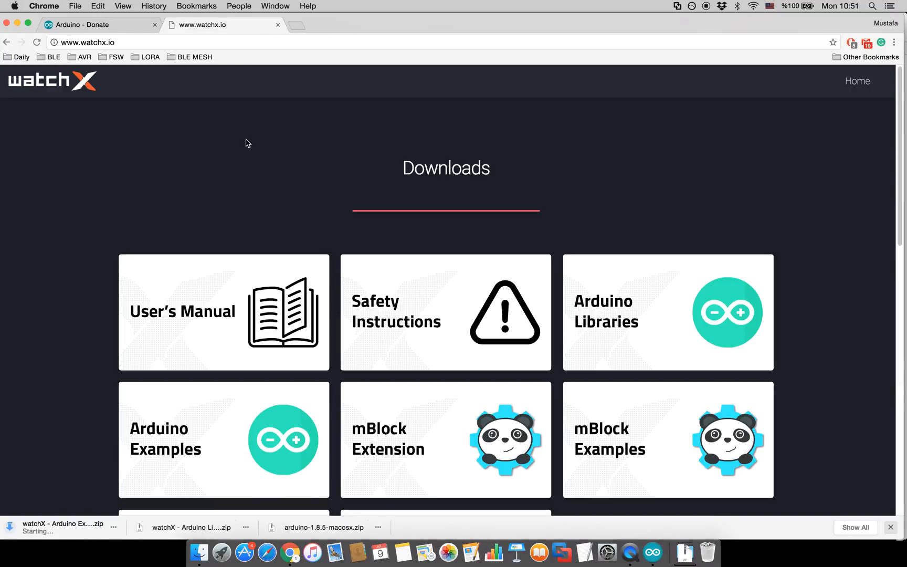
mouse_move(211, 348)
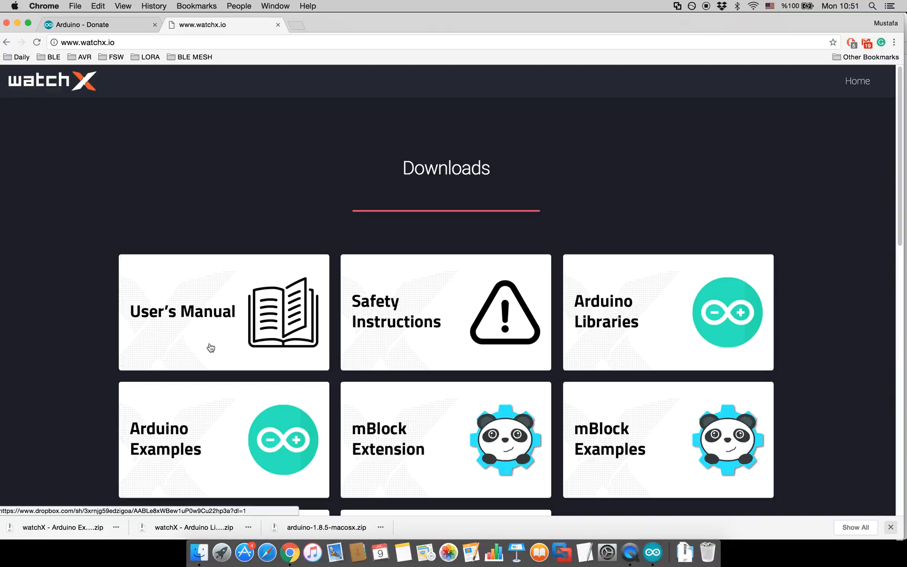
mouse_move(199, 554)
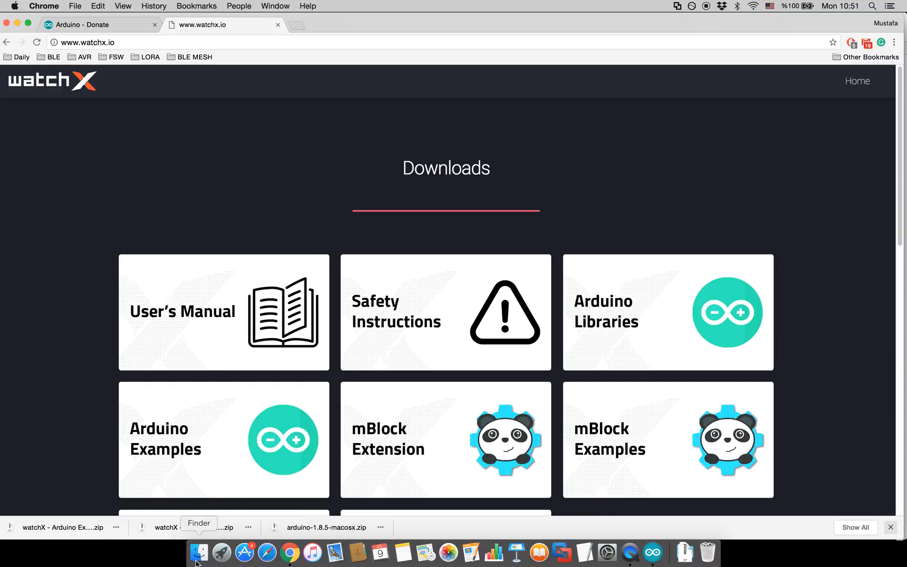
- Unpack the watchX Arduino Examples zip in Downloads and enter the extracted folder
click(199, 553)
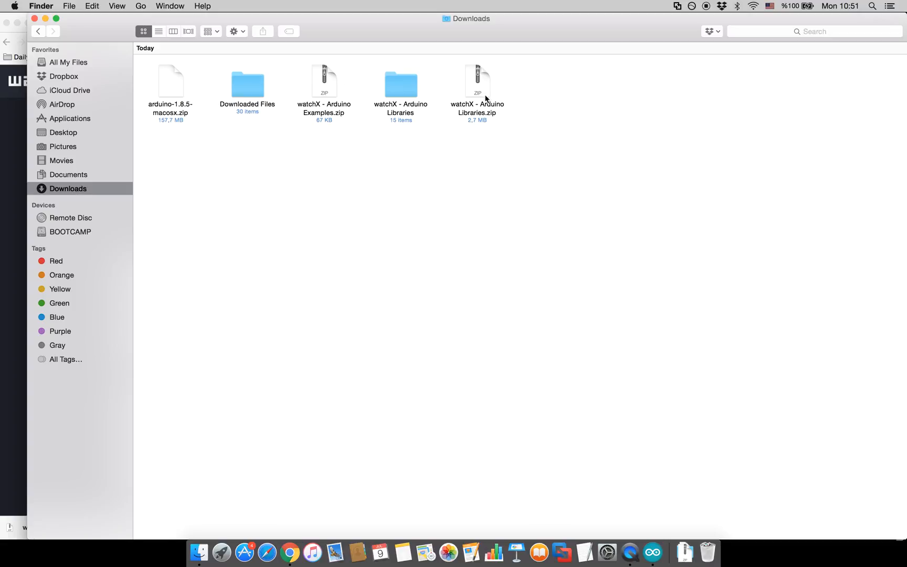
double_click(324, 81)
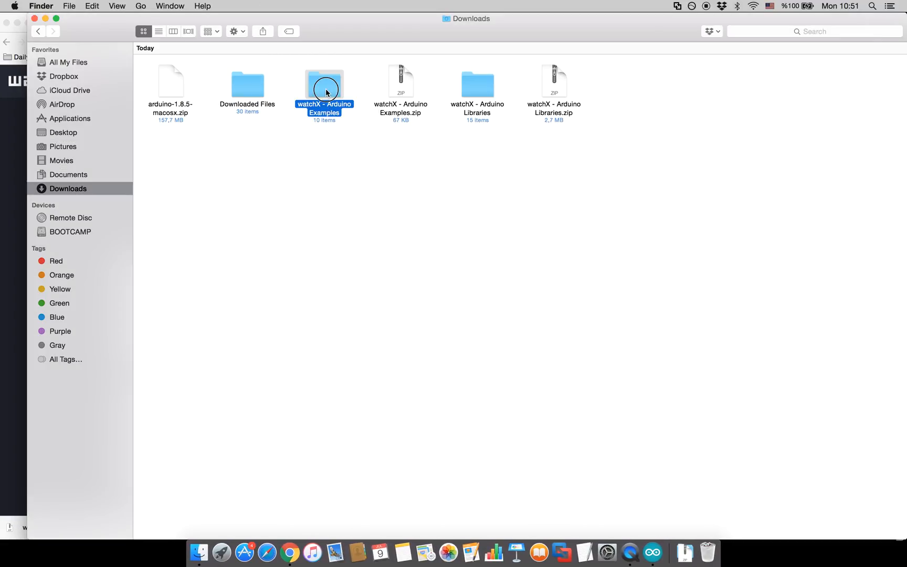
double_click(325, 85)
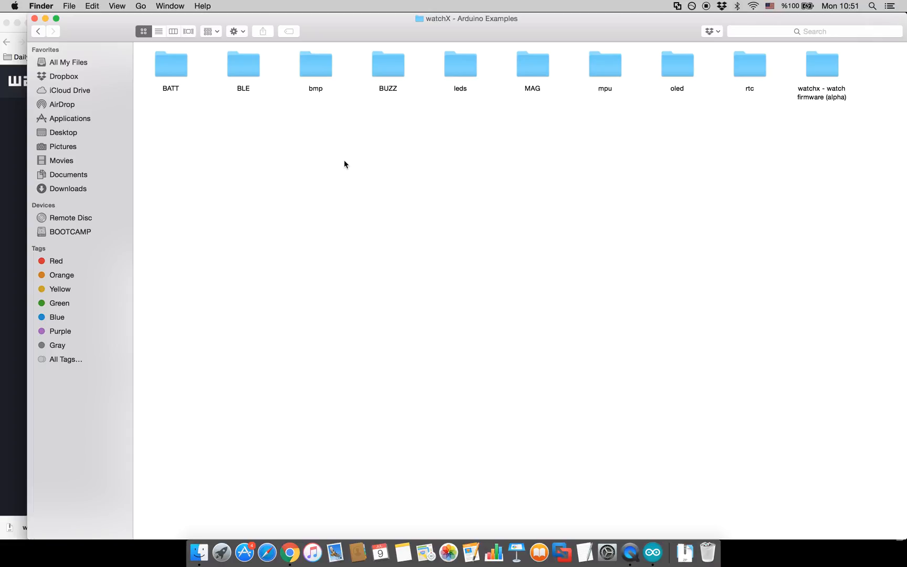
mouse_move(388, 74)
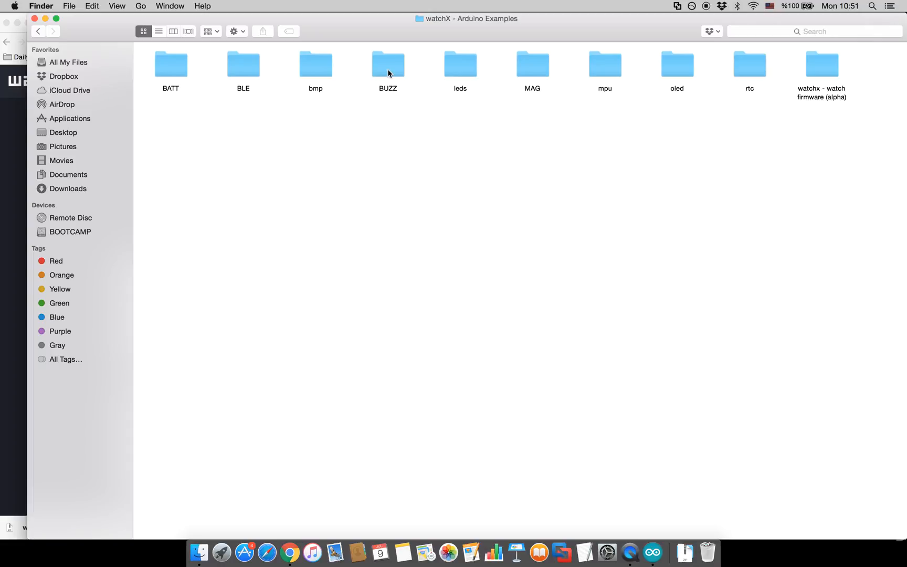
- Navigate BUZZ > Buzzer and launch Buzzer.ino in the Arduino IDE
double_click(388, 64)
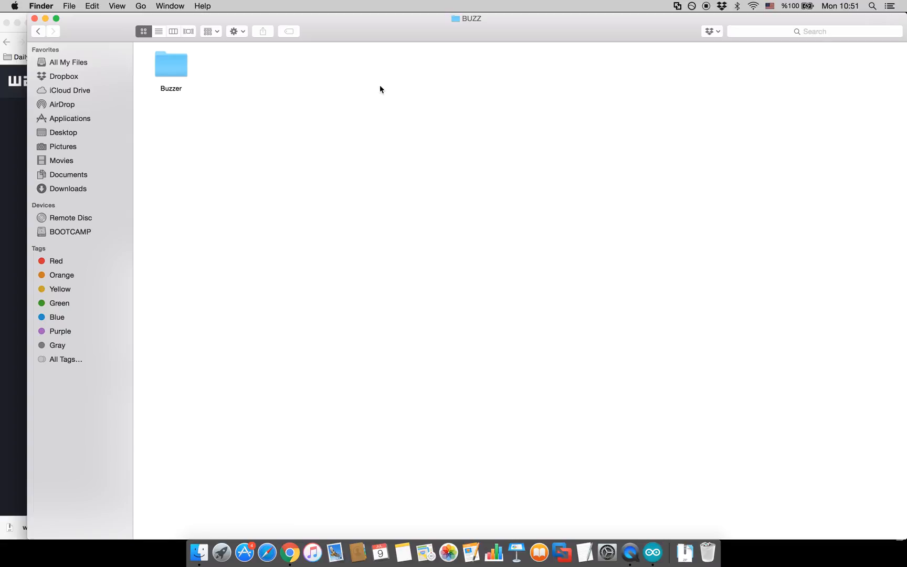
double_click(171, 65)
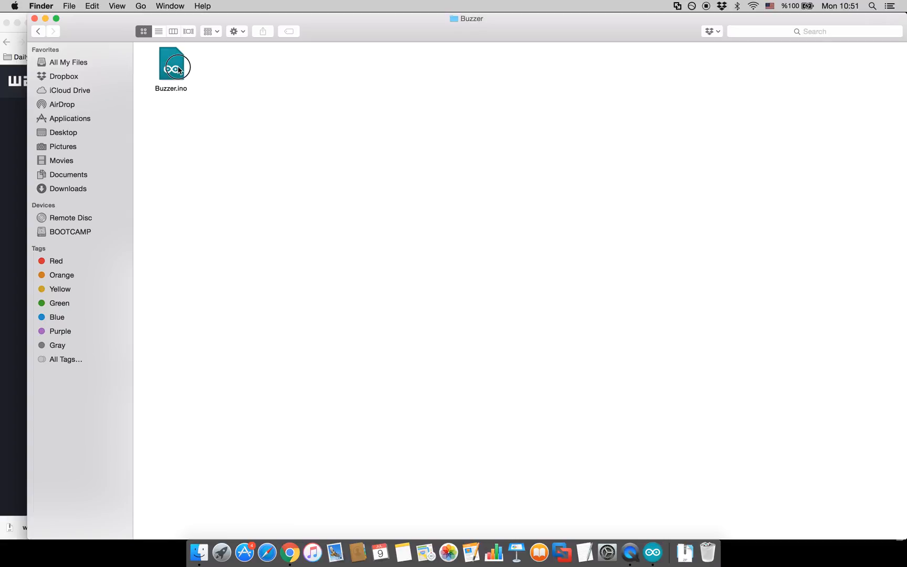
double_click(171, 65)
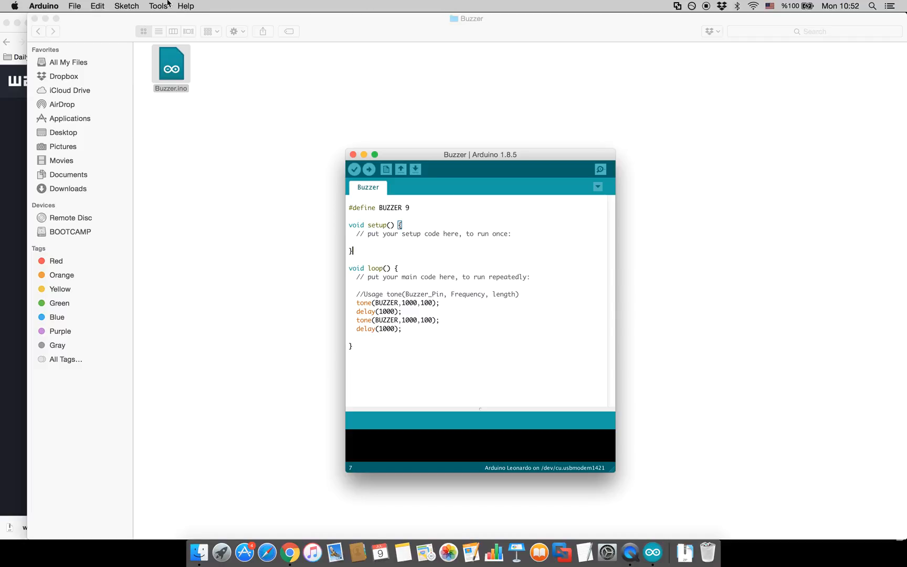
- Upload the Buzzer sketch to the board from the Arduino IDE toolbar
click(158, 7)
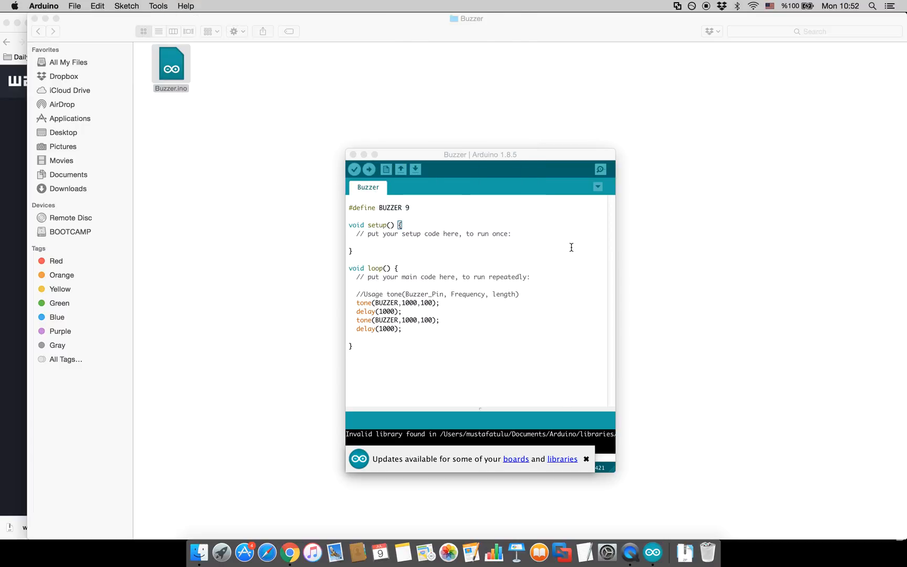
click(368, 168)
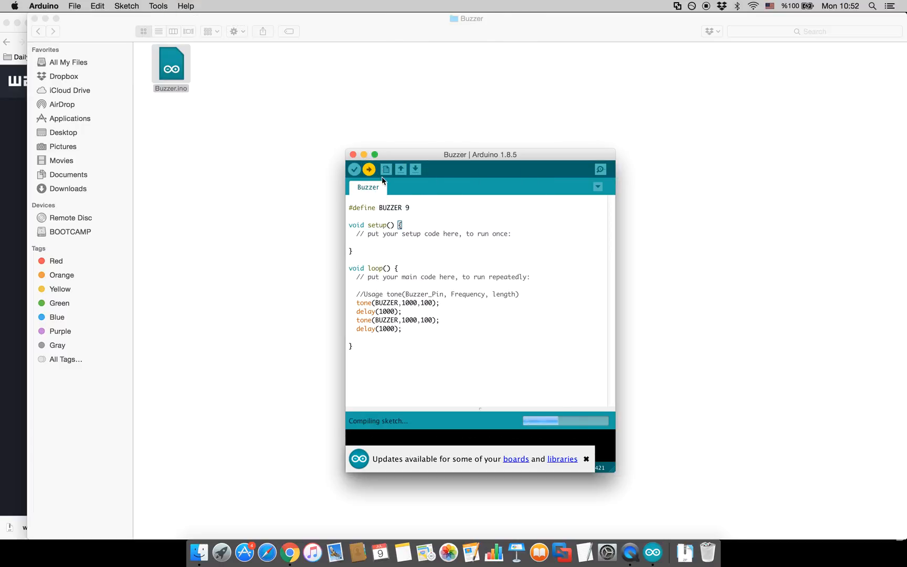